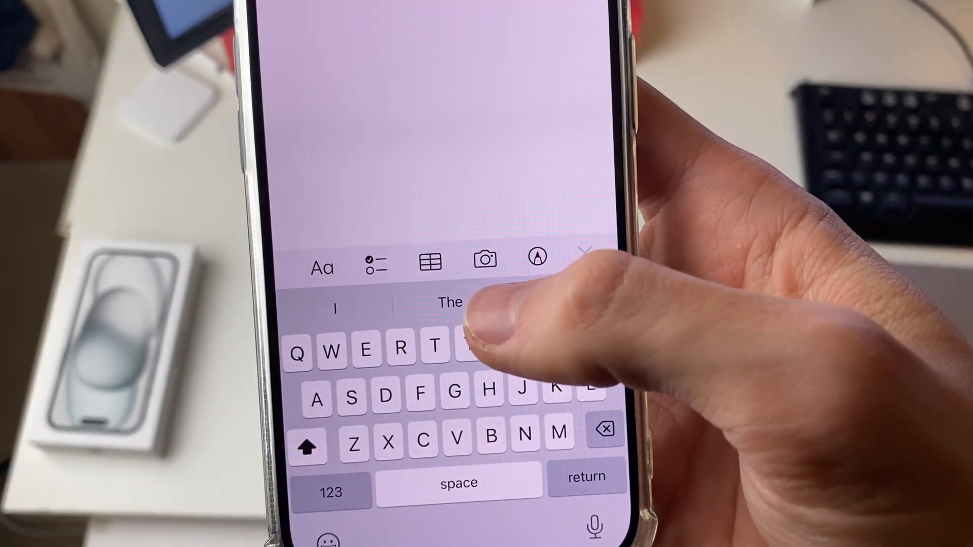
- Start the document scanner from the note's camera menu via Scan Documents
click(486, 259)
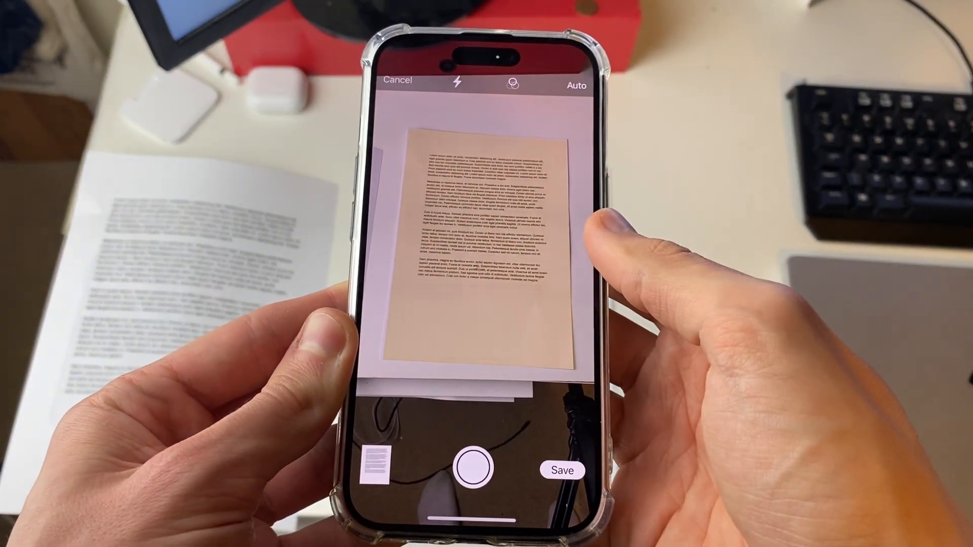
- Save the captured pages into the note as a Scanned Documents attachment
click(474, 468)
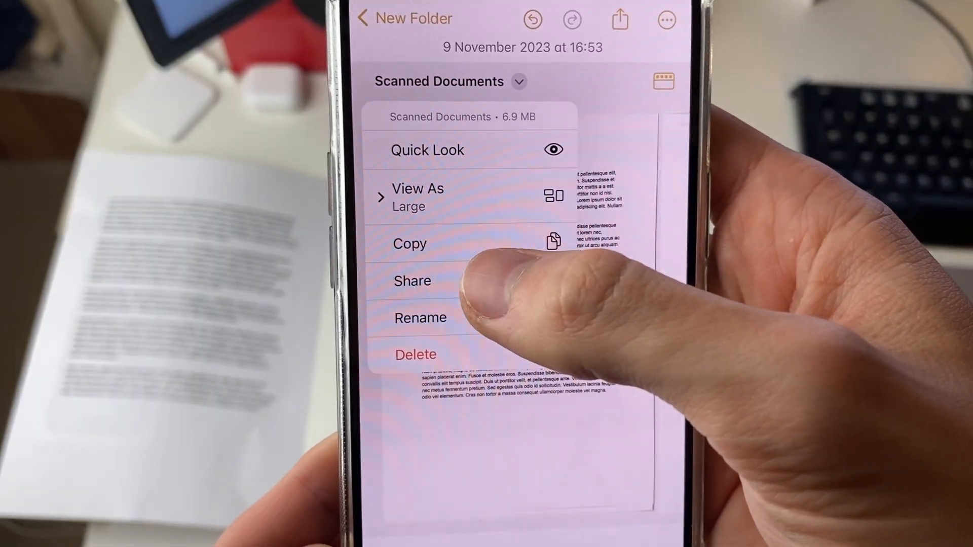
- Share the Scanned Documents scan as a 1.1 MB PDF from its context menu
click(412, 280)
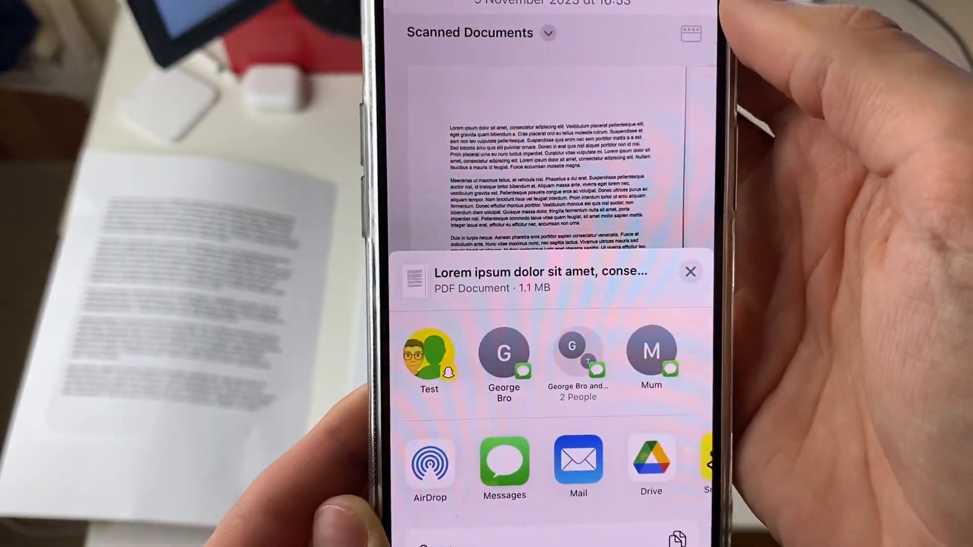